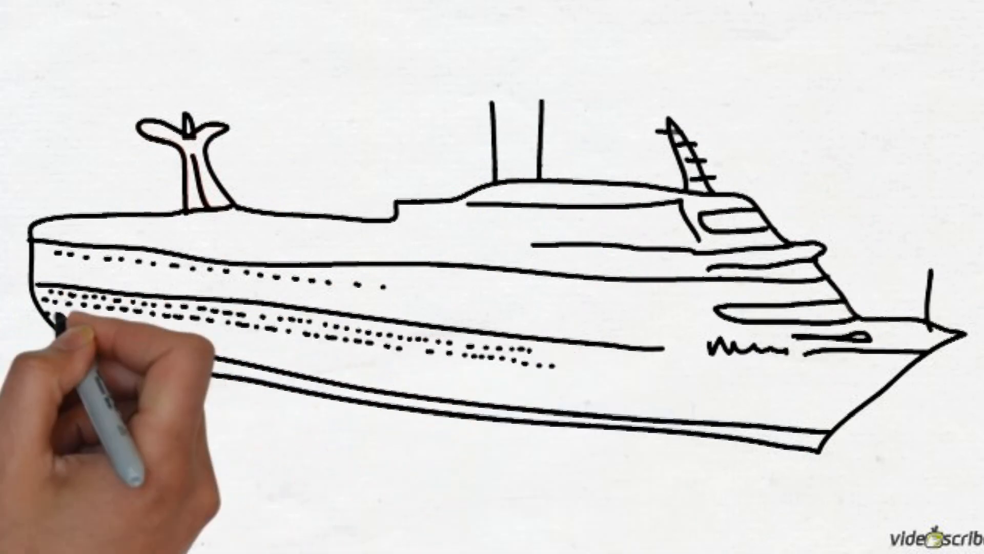
{"action": "mouse_move", "coordinate": [409, 377]}
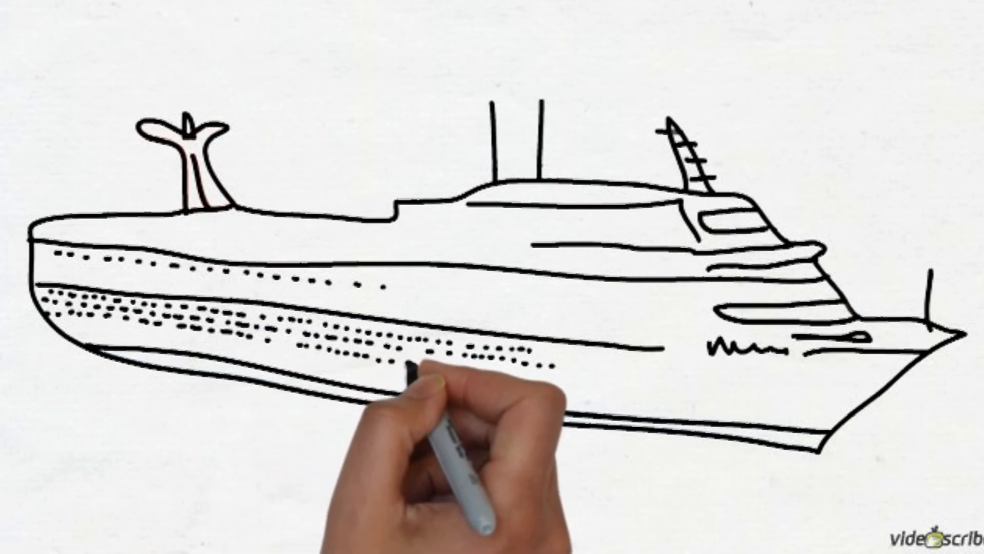